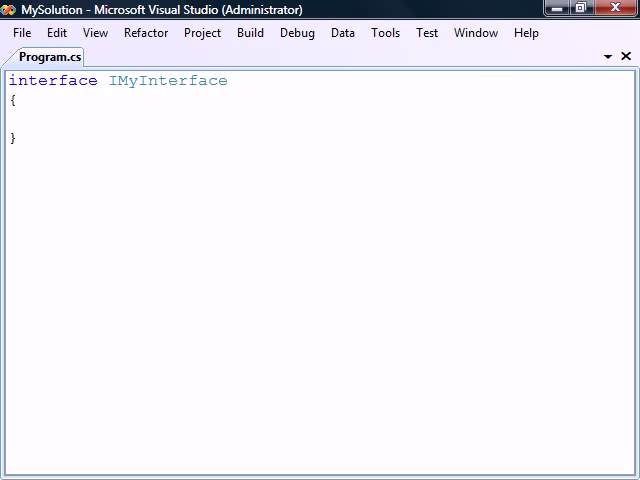
Rename the interface to IComparable and declare int Compare(object o) in it
double_click(167, 80)
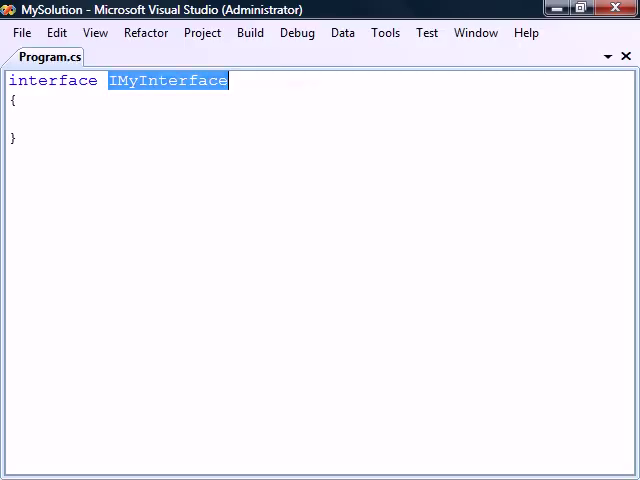
text(internal)
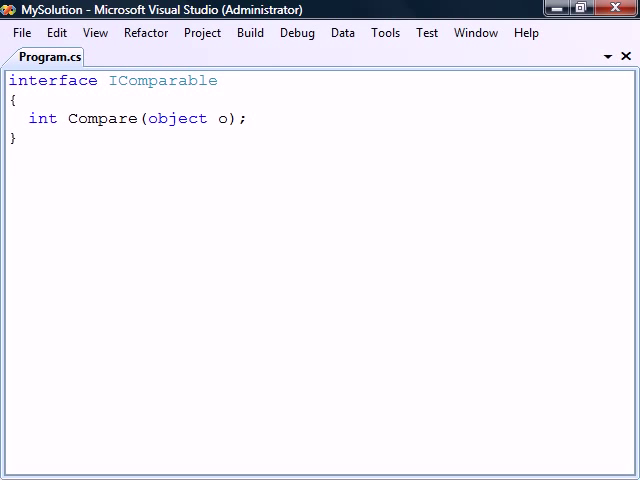
Write class Circle : System.Object, IComparable with int r, returning r - (o as Circle).r
text(class Circle)
text(int r;)
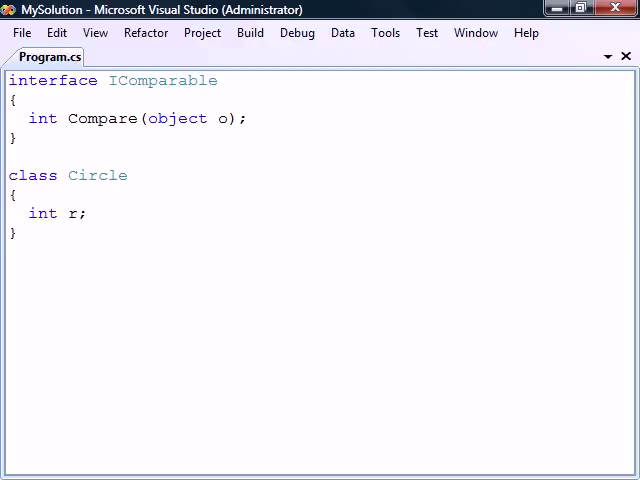
text(: IComparable)
text(public int Compare(object o))
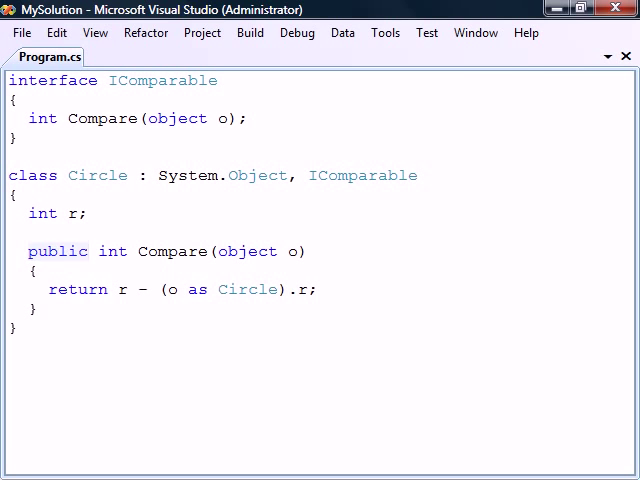
Replace the code with empty IMyInterface and MyClass with empty Relevant() and Irrelevant()
double_click(57, 251)
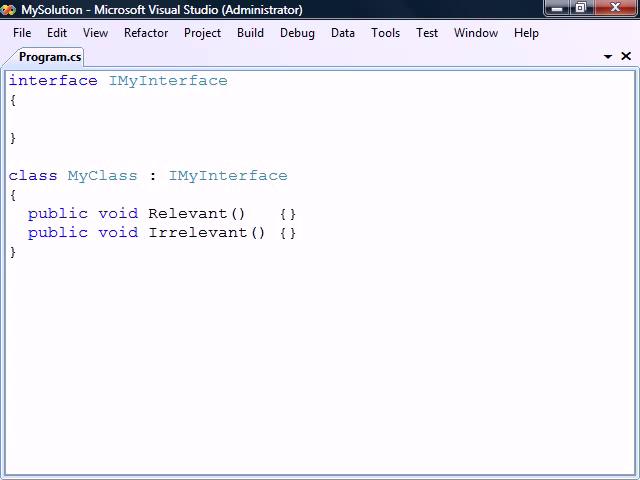
Declare void Relevant() in IMyInterface, create IMyInterface m = new MyClass() in Test.Main, type m
text(void Relevant();)
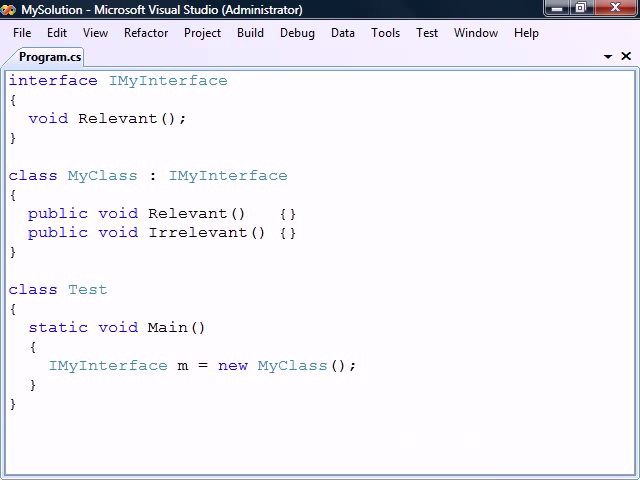
text(.)
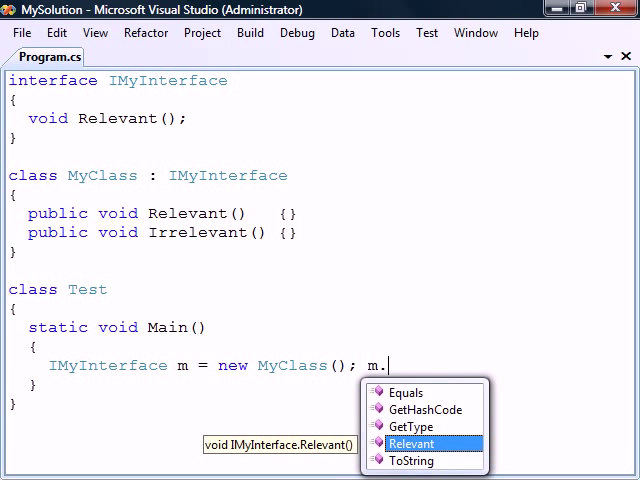